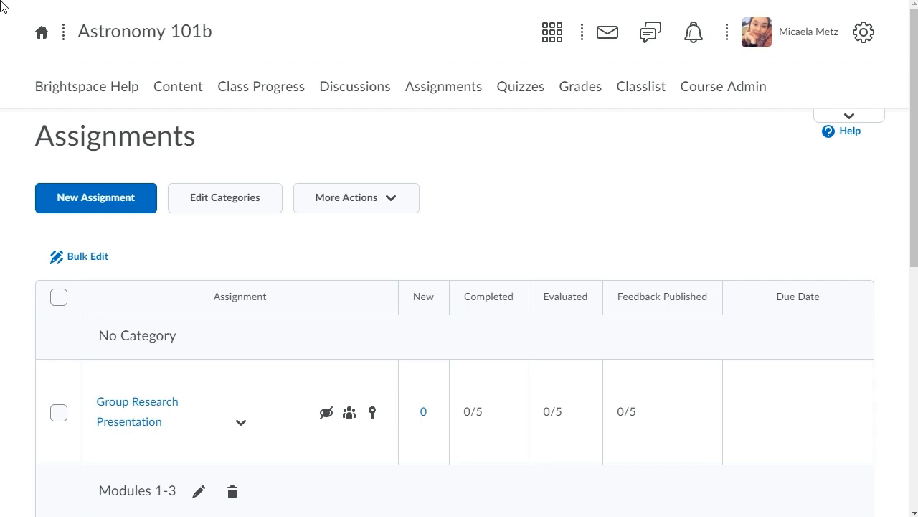
# Create a new assignment titled 'Magnetic Fields Research'.
pyautogui.click(95, 197)
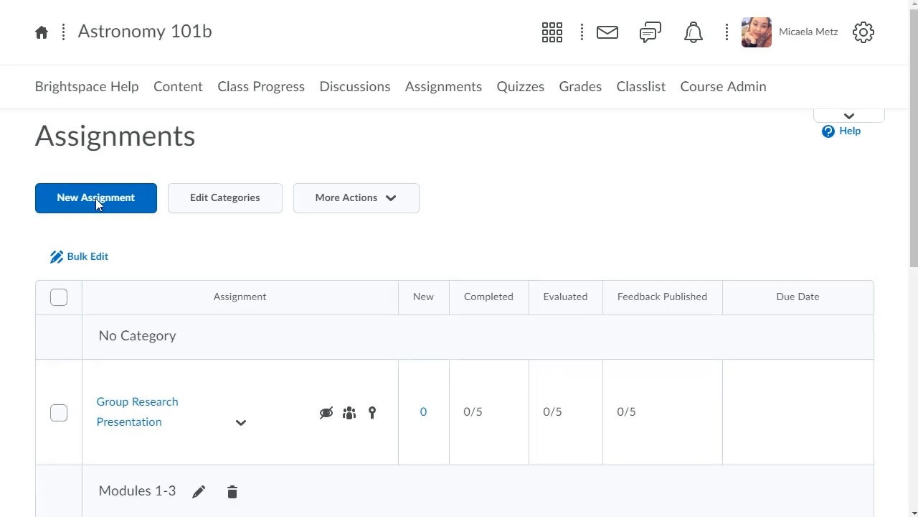
pyautogui.click(95, 197)
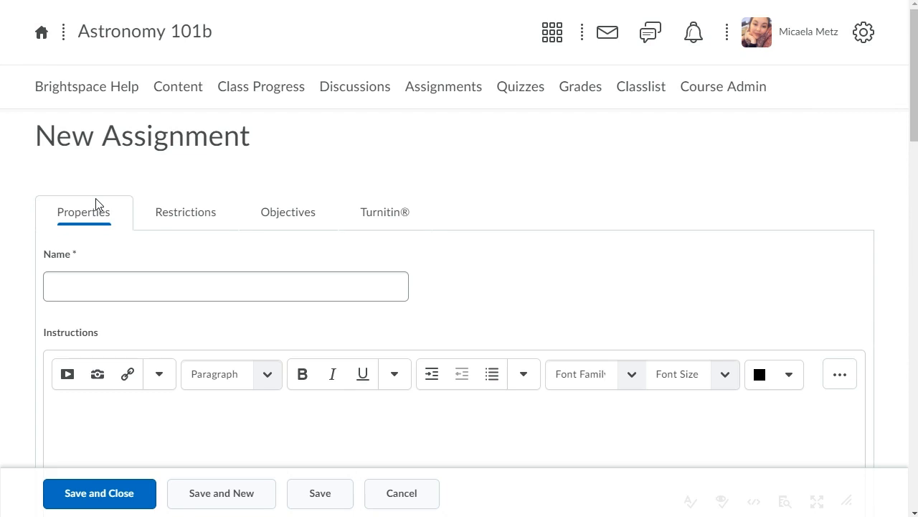
pyautogui.write('Magnetic Fields Research')
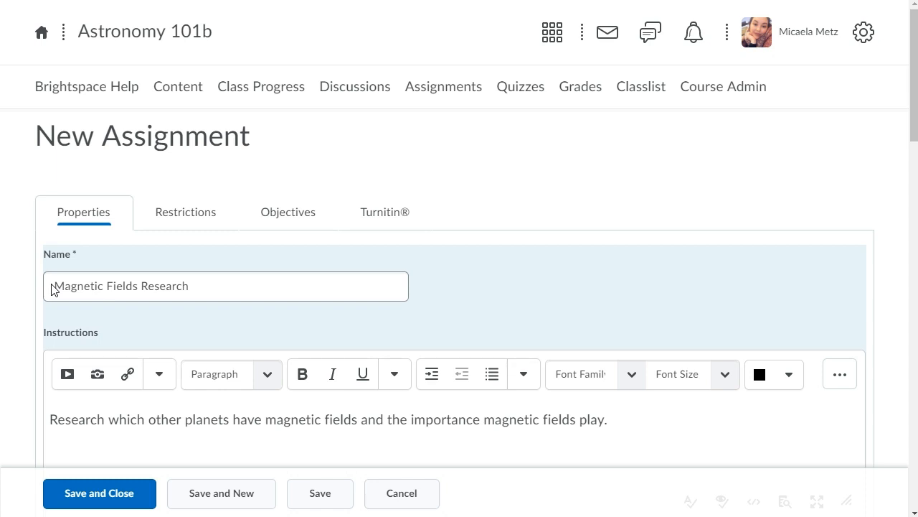
pyautogui.scroll(-3)
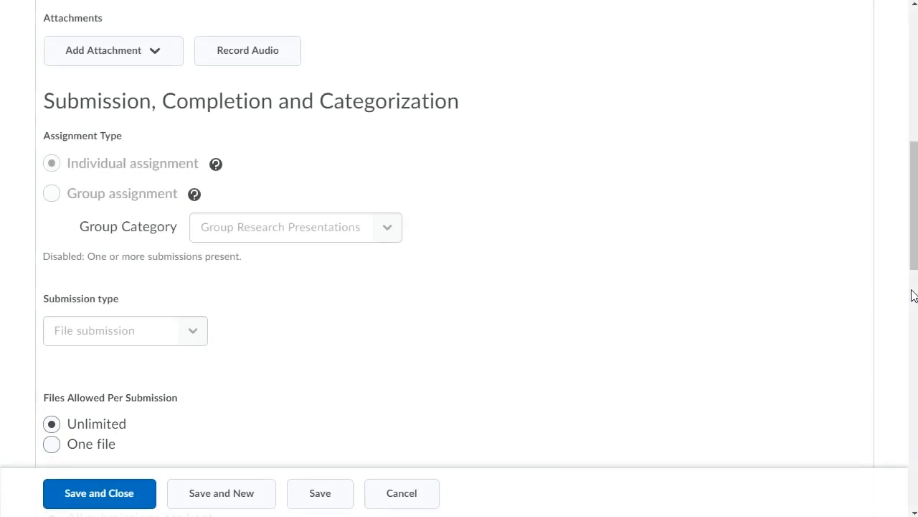
pyautogui.scroll(-3)
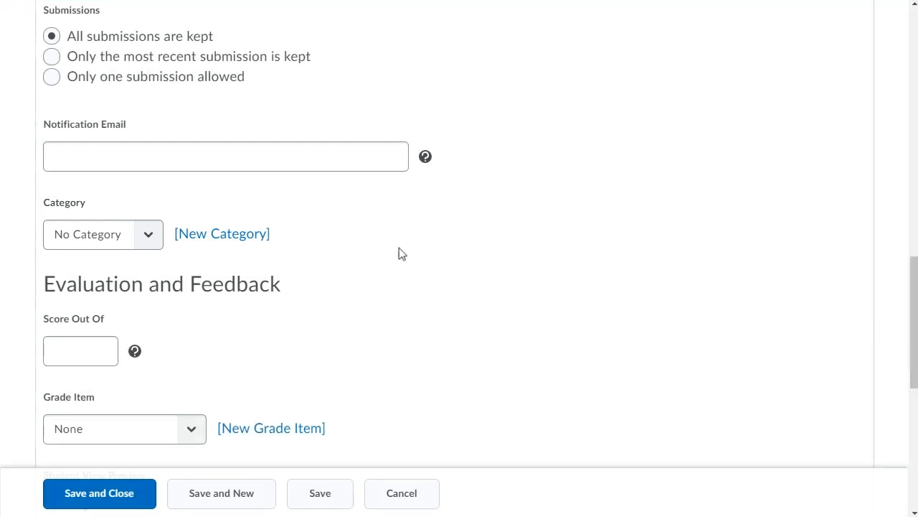
# Set category Modules 4-6, Score Out Of 20, and grade item Magnetic Fields Research.
pyautogui.click(103, 233)
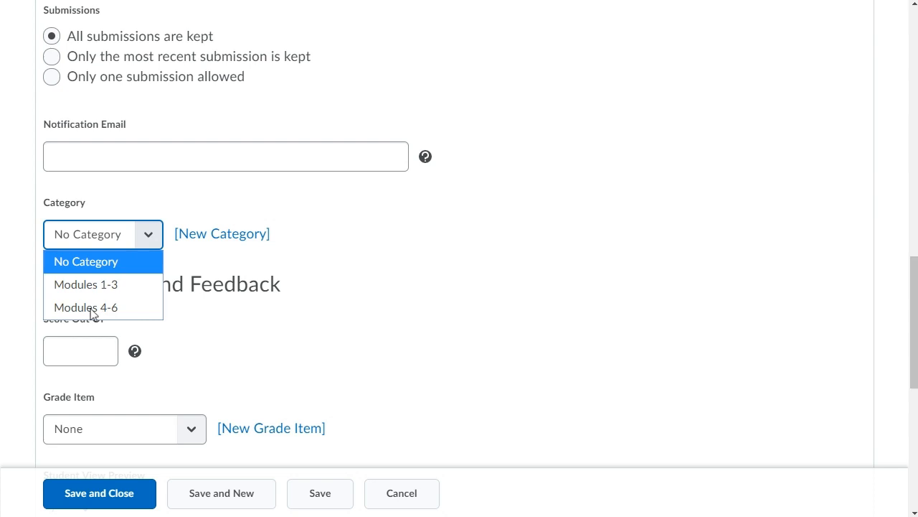
pyautogui.click(85, 307)
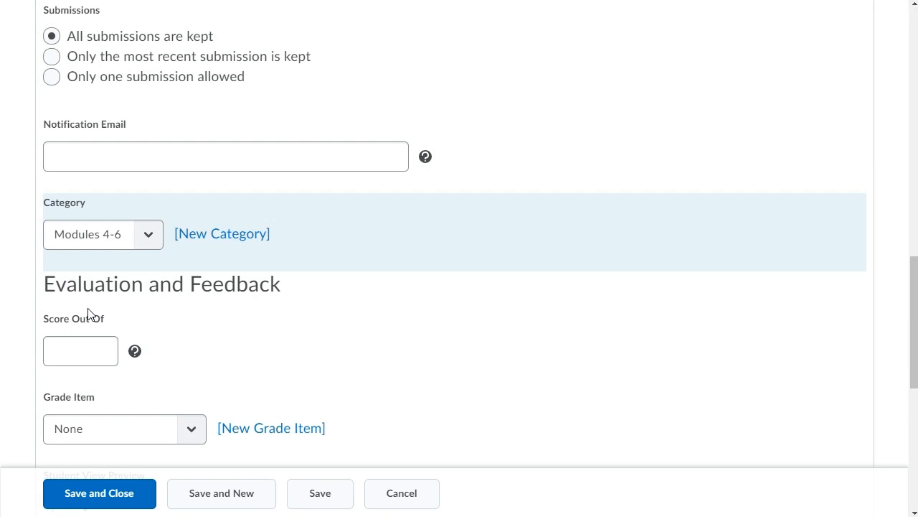
pyautogui.write('20')
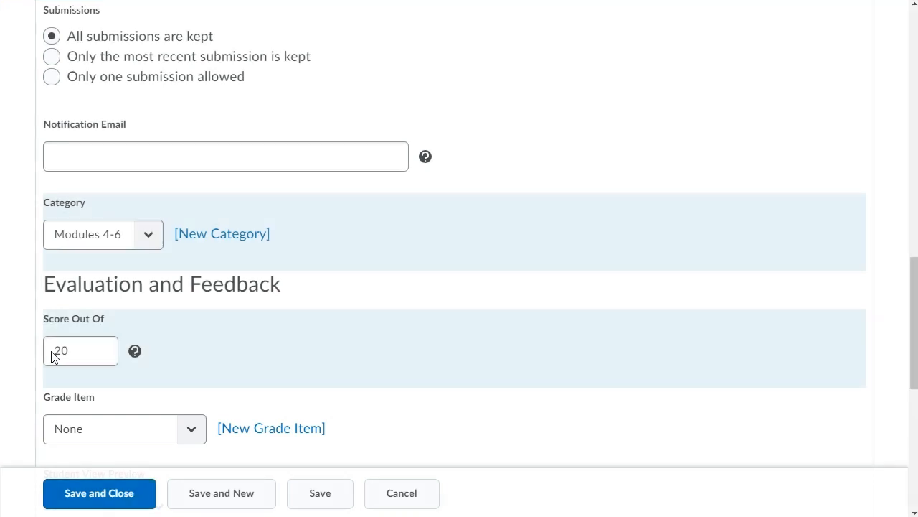
pyautogui.click(124, 429)
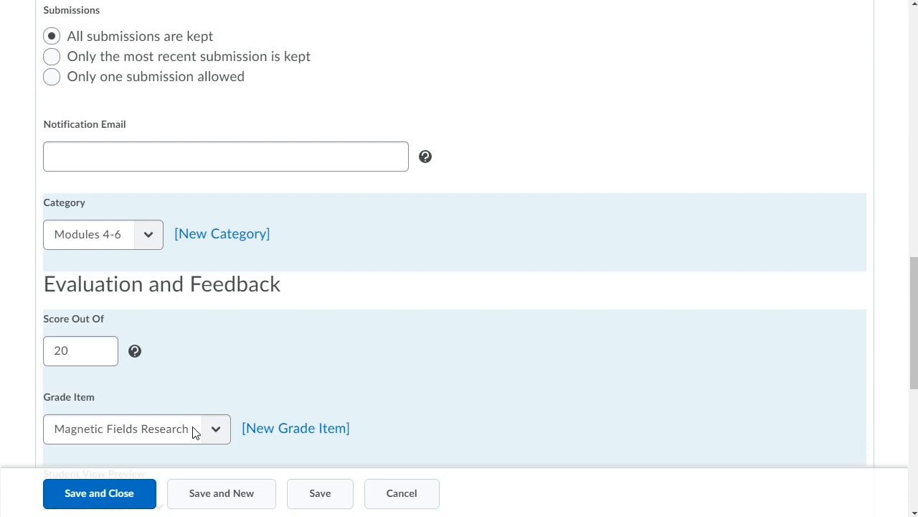
pyautogui.moveTo(913, 479)
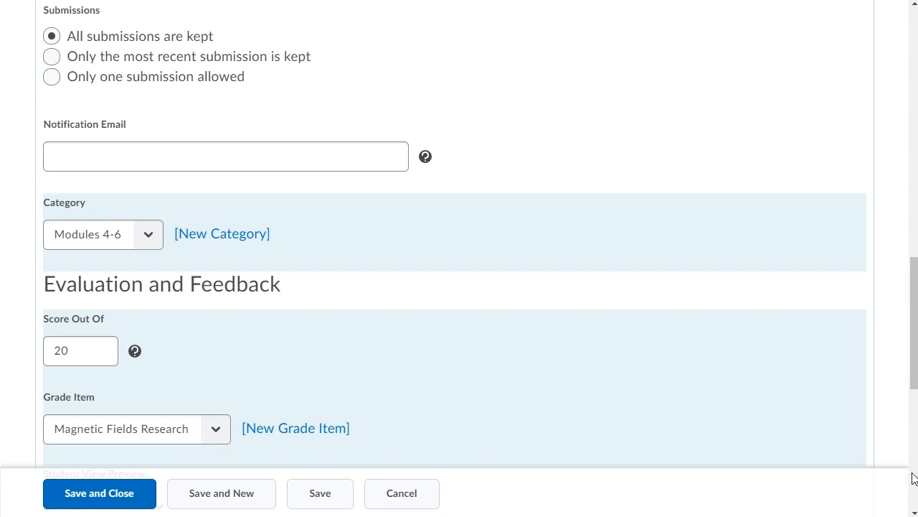
# Enable 'Hide student names during assessment' under Anonymous Marking, then Save and Close.
pyautogui.scroll(-3)
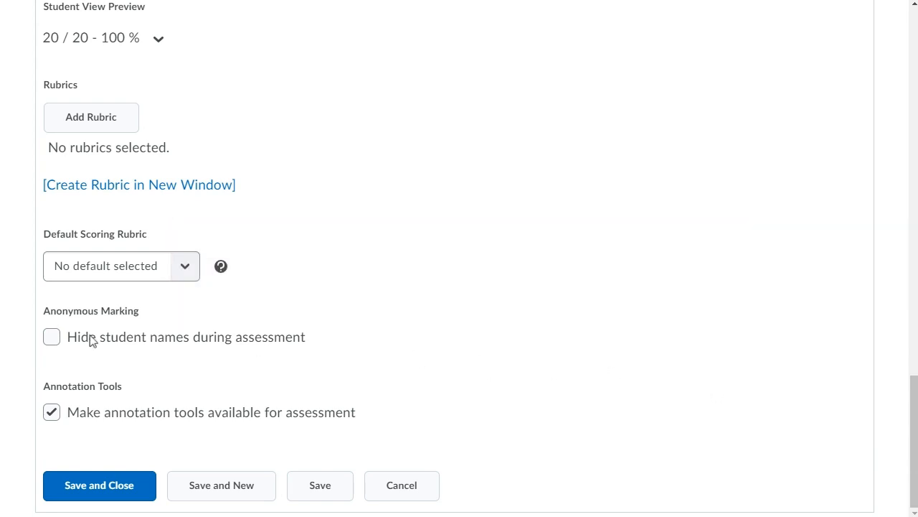
pyautogui.click(51, 336)
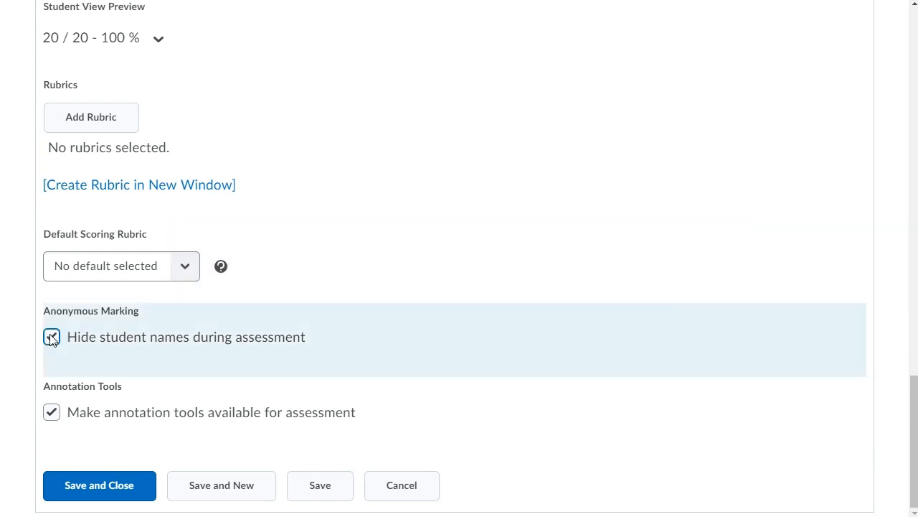
pyautogui.click(99, 485)
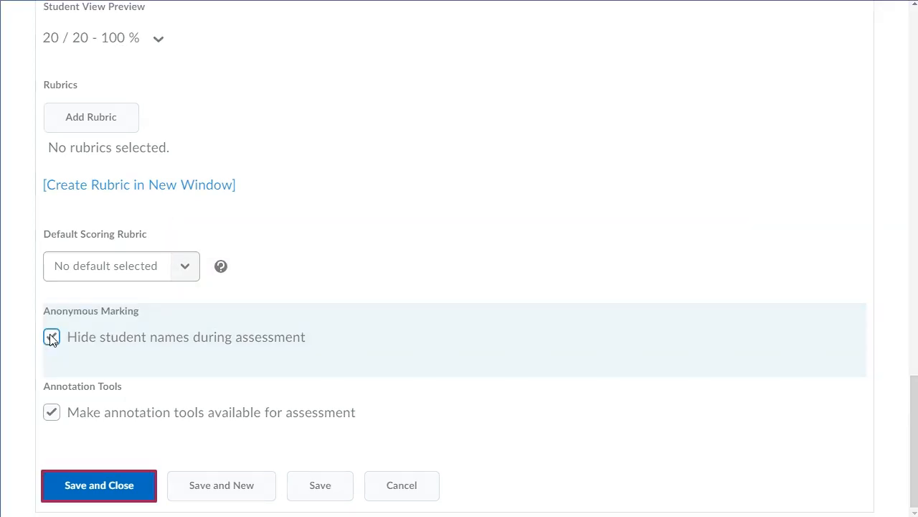
pyautogui.click(51, 336)
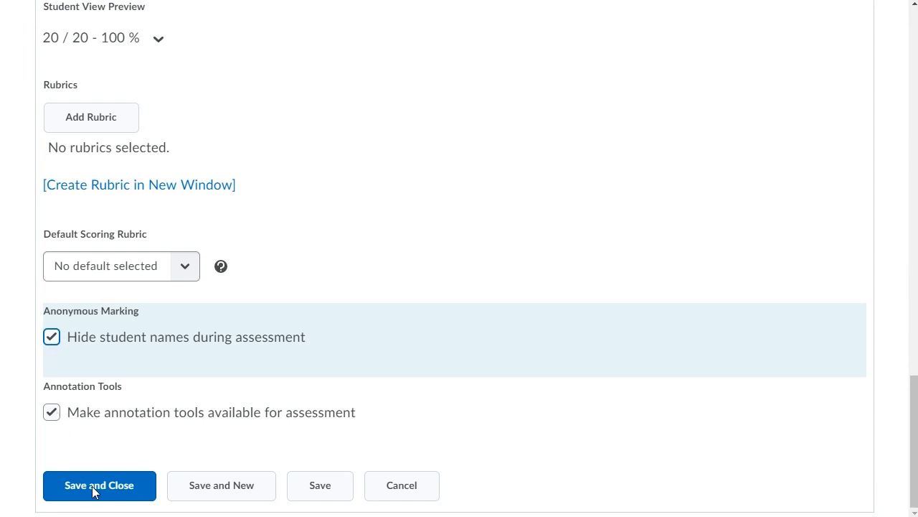
pyautogui.click(99, 485)
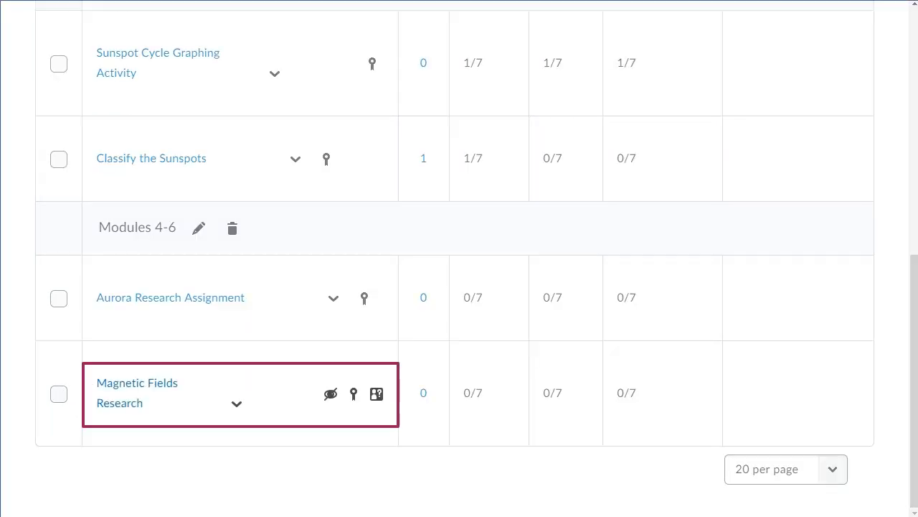